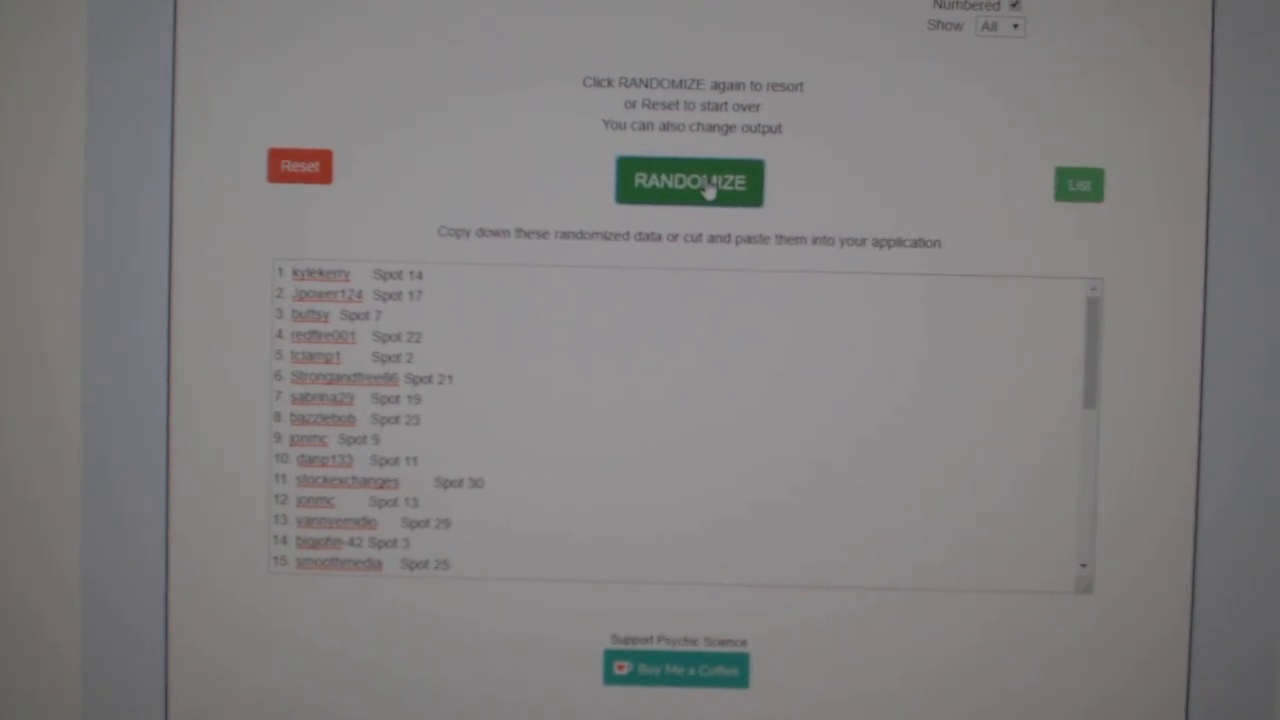
Reshuffle the numbered participant names and spots with RANDOMIZE
left_click(689, 182)
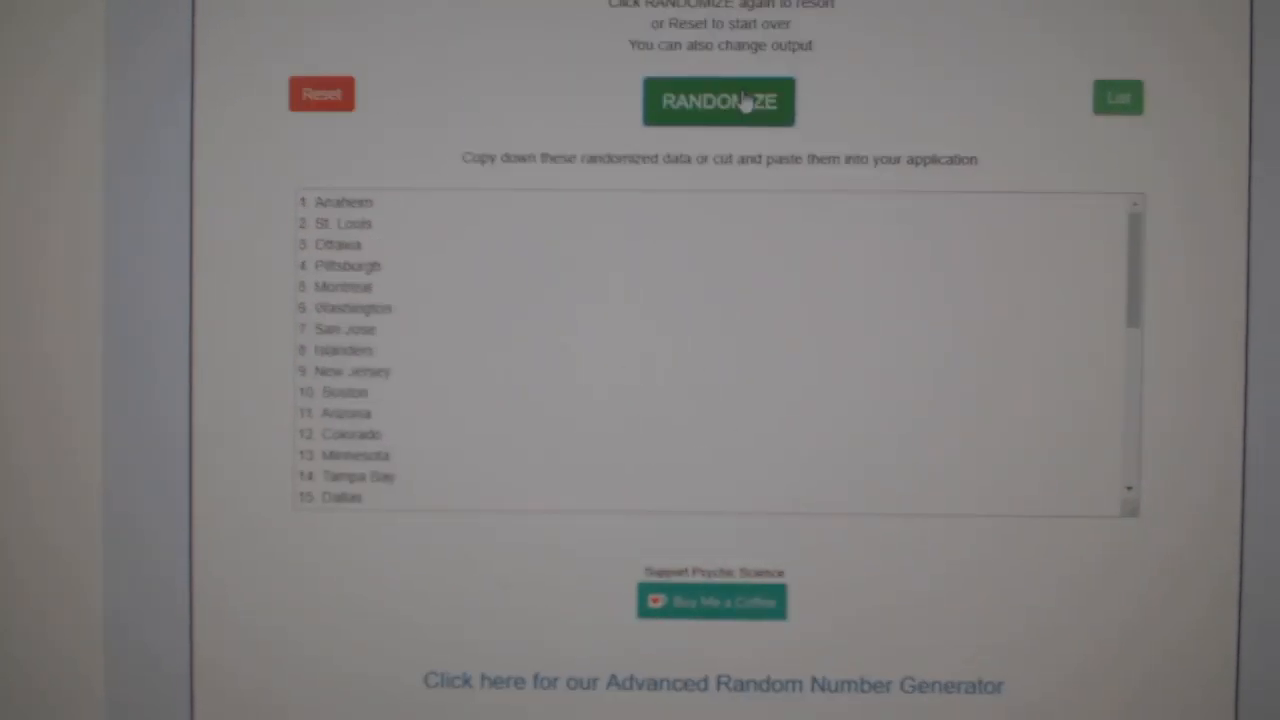
Reshuffle the city team list, now starting Buffalo and Ottawa, and select it for copying
left_click(718, 101)
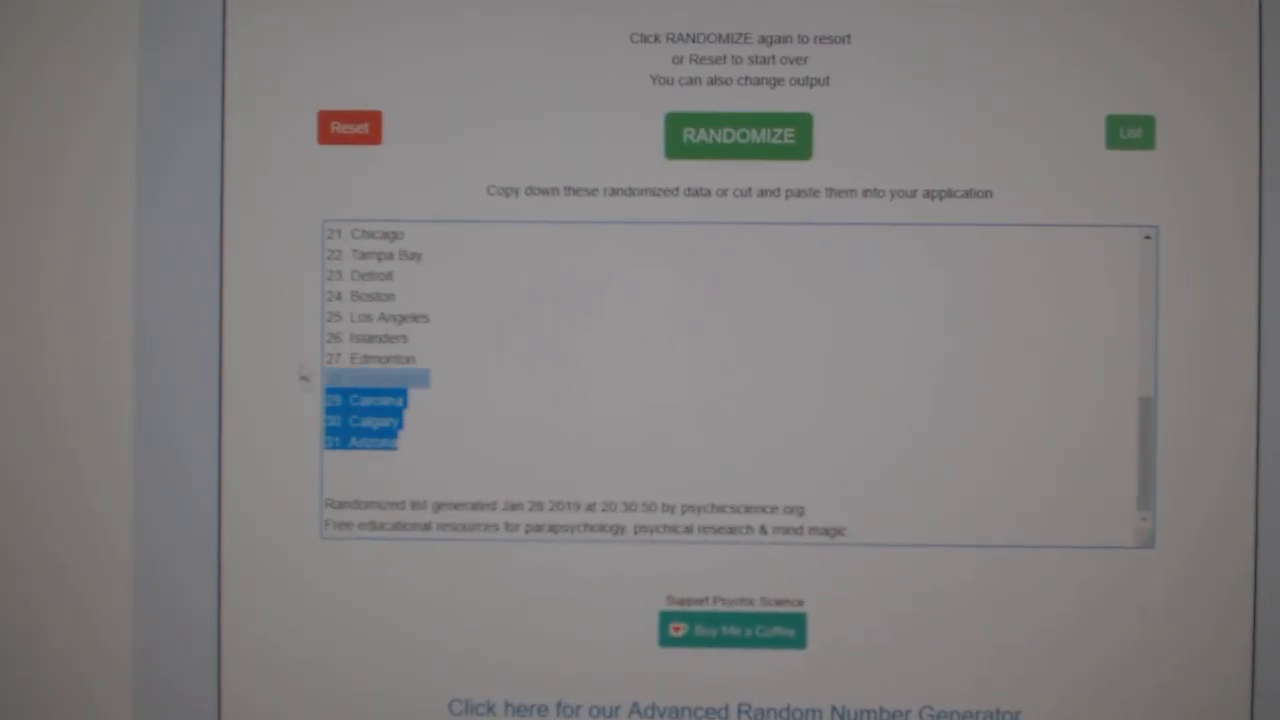
left_click(738, 135)
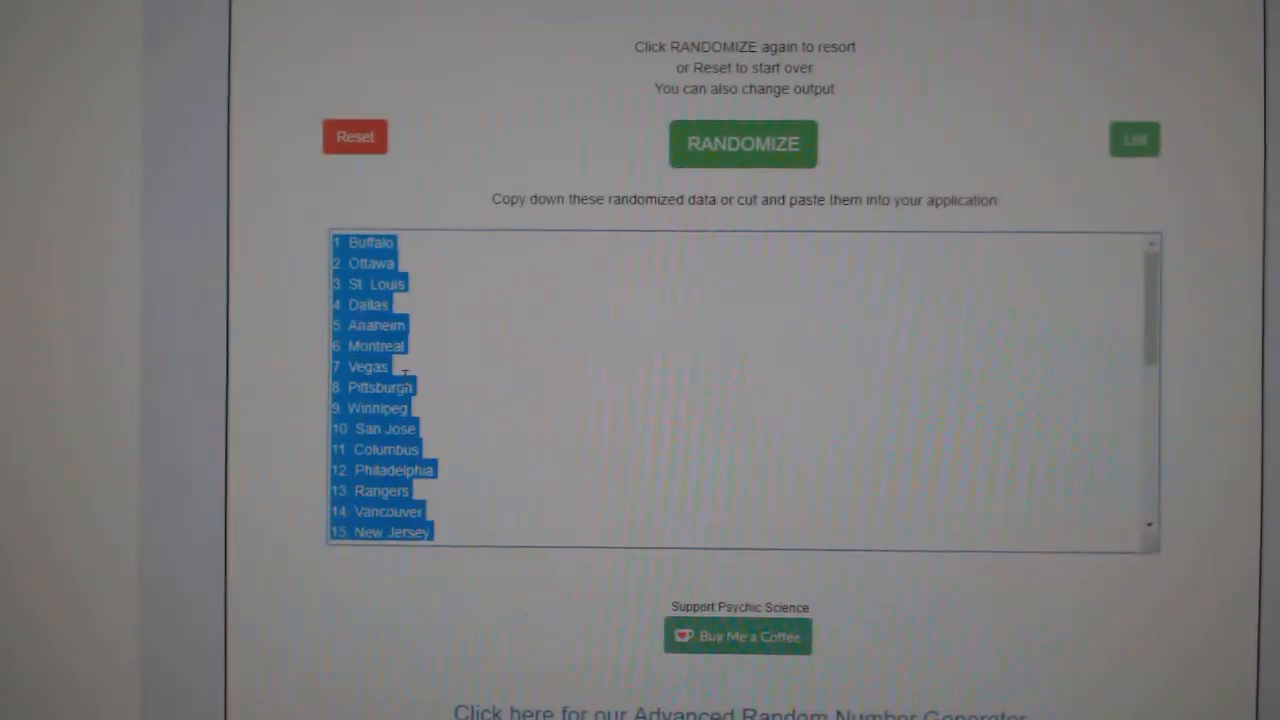